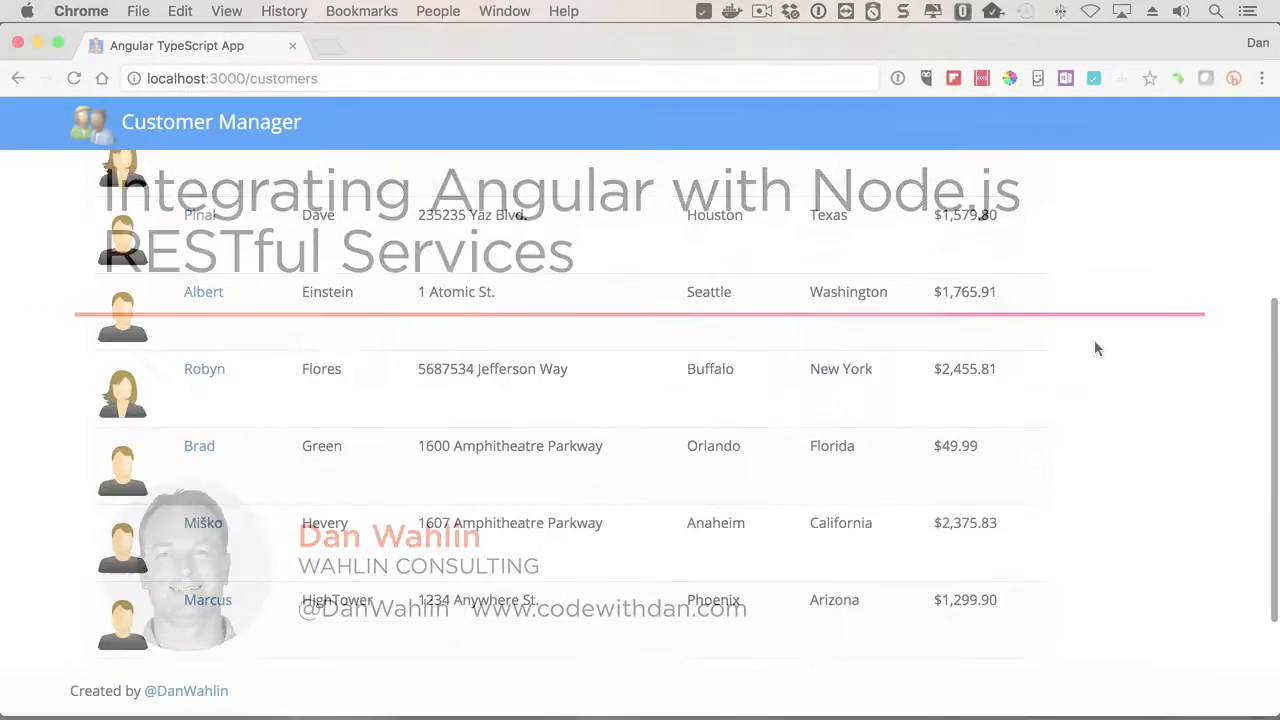
Browse page 2 of the customer list, open Ted's edit form, then return
left_click(171, 618)
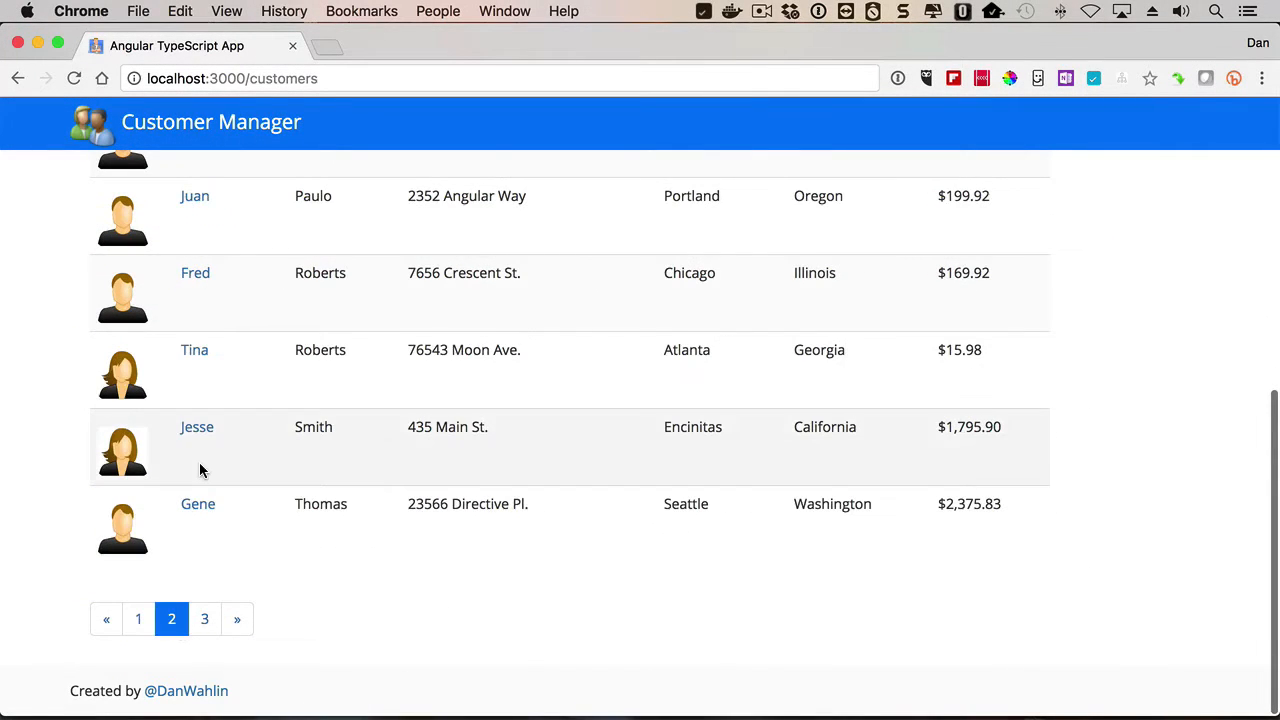
left_click(198, 503)
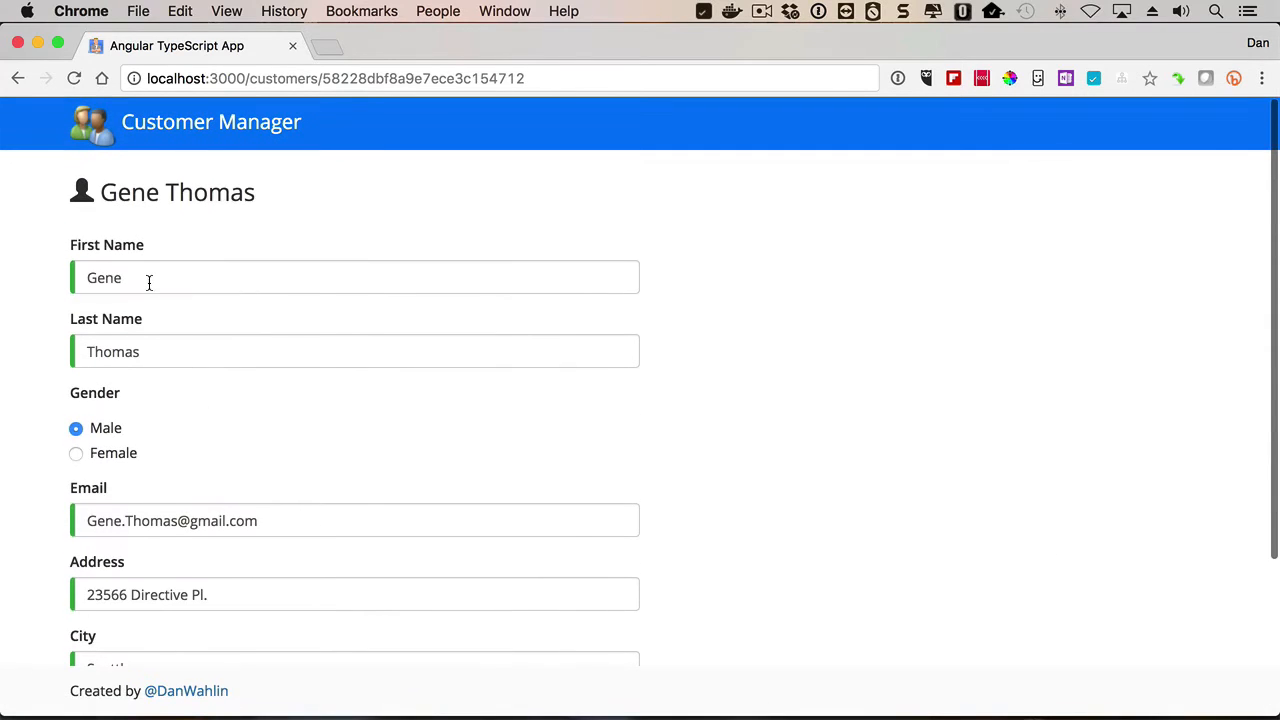
type("Ted")
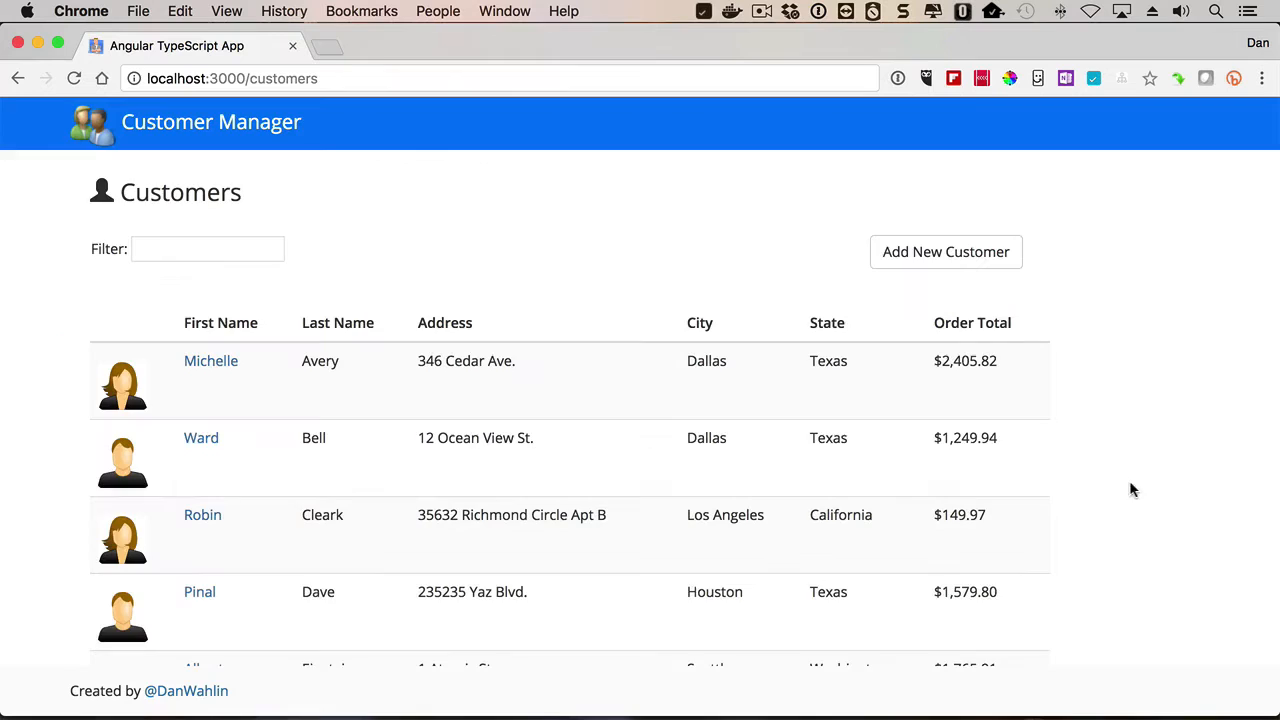
left_click(171, 618)
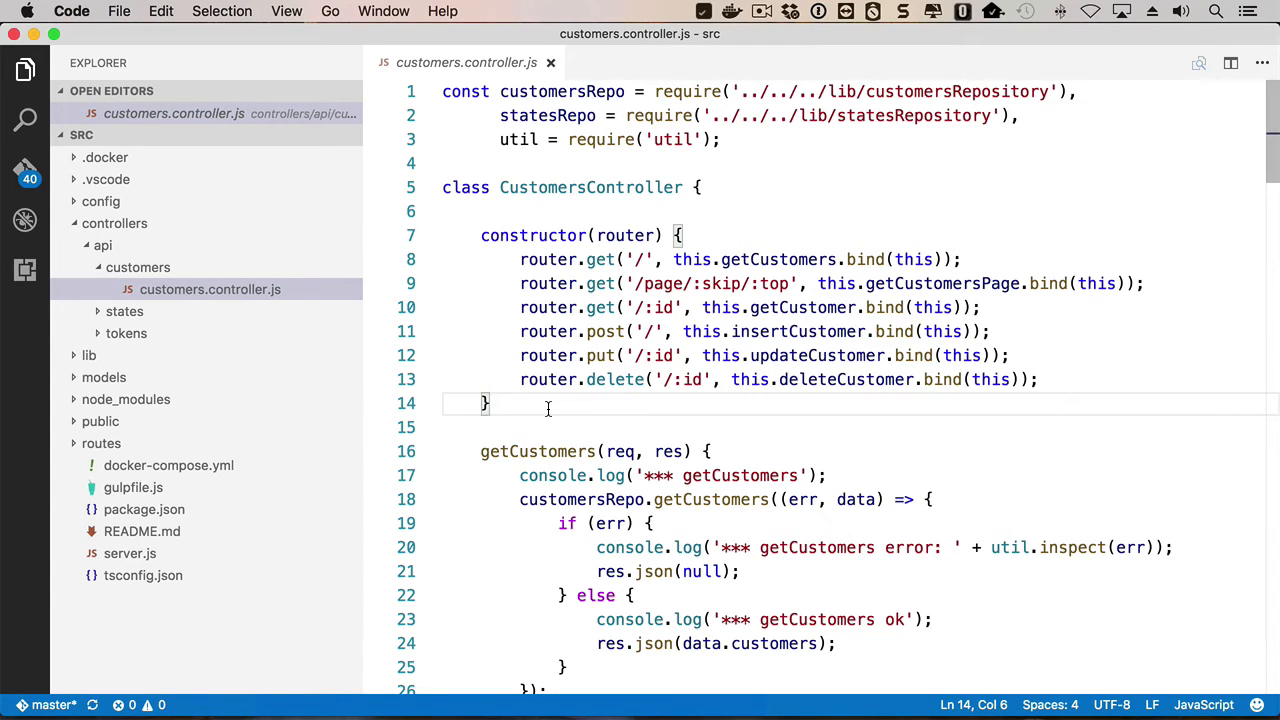
Scroll through the REST route definitions in customers.controller.js
scroll("down", 3)
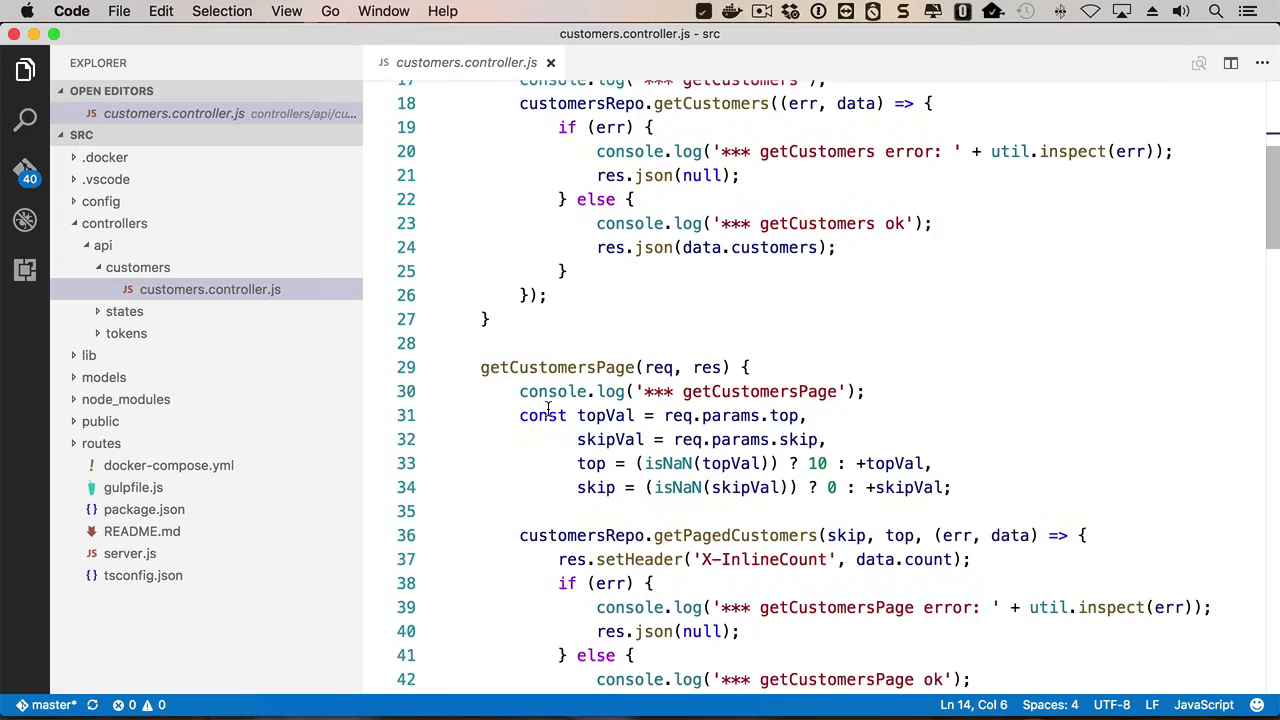
scroll("down", 3)
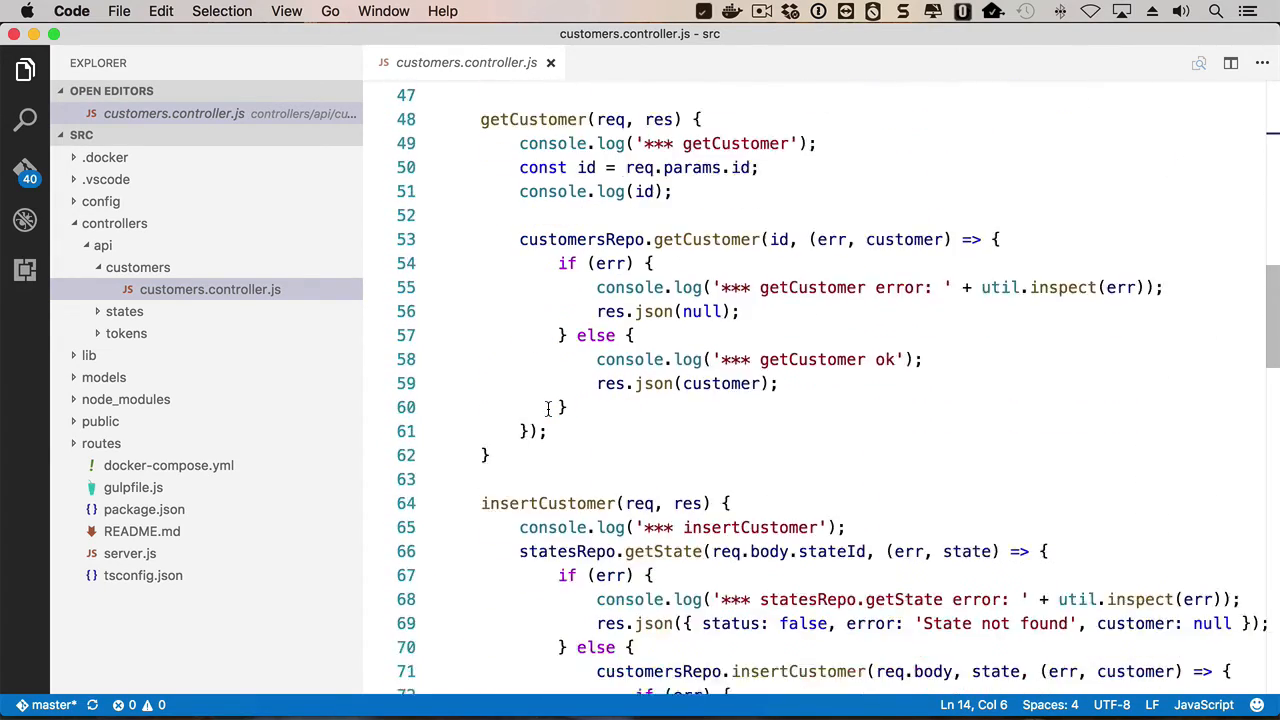
scroll("down", 3)
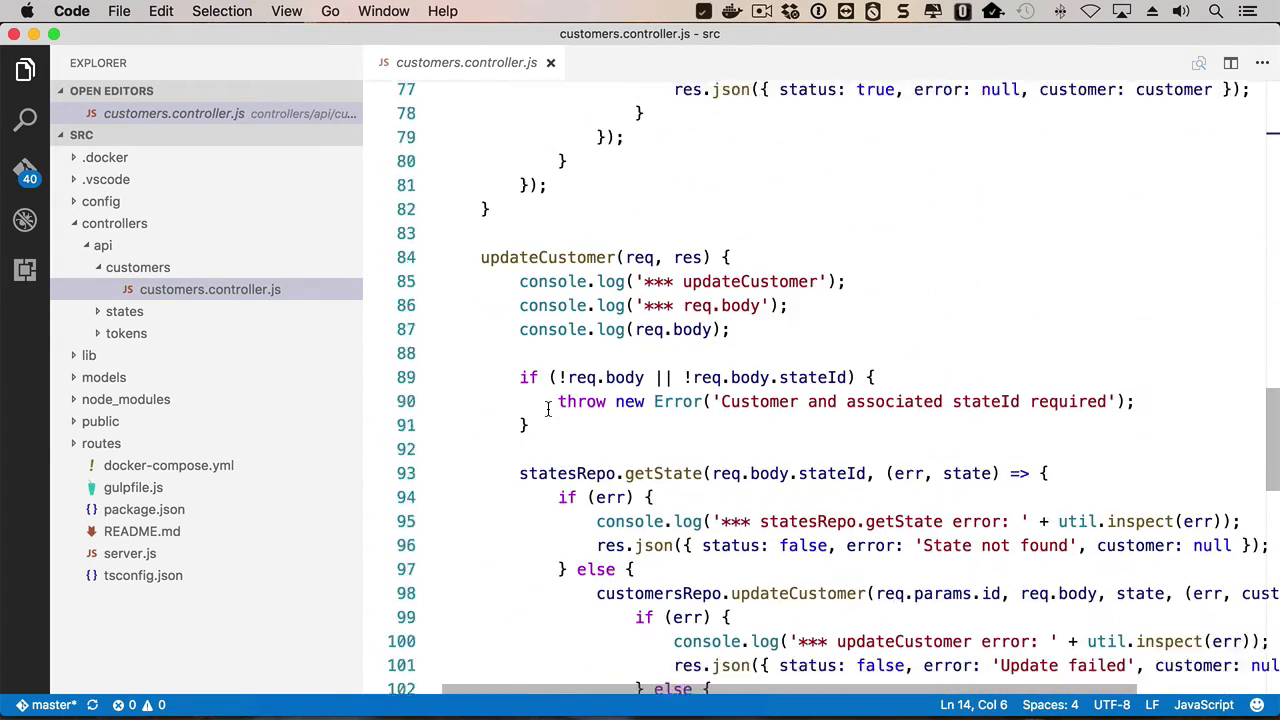
scroll("down", 3)
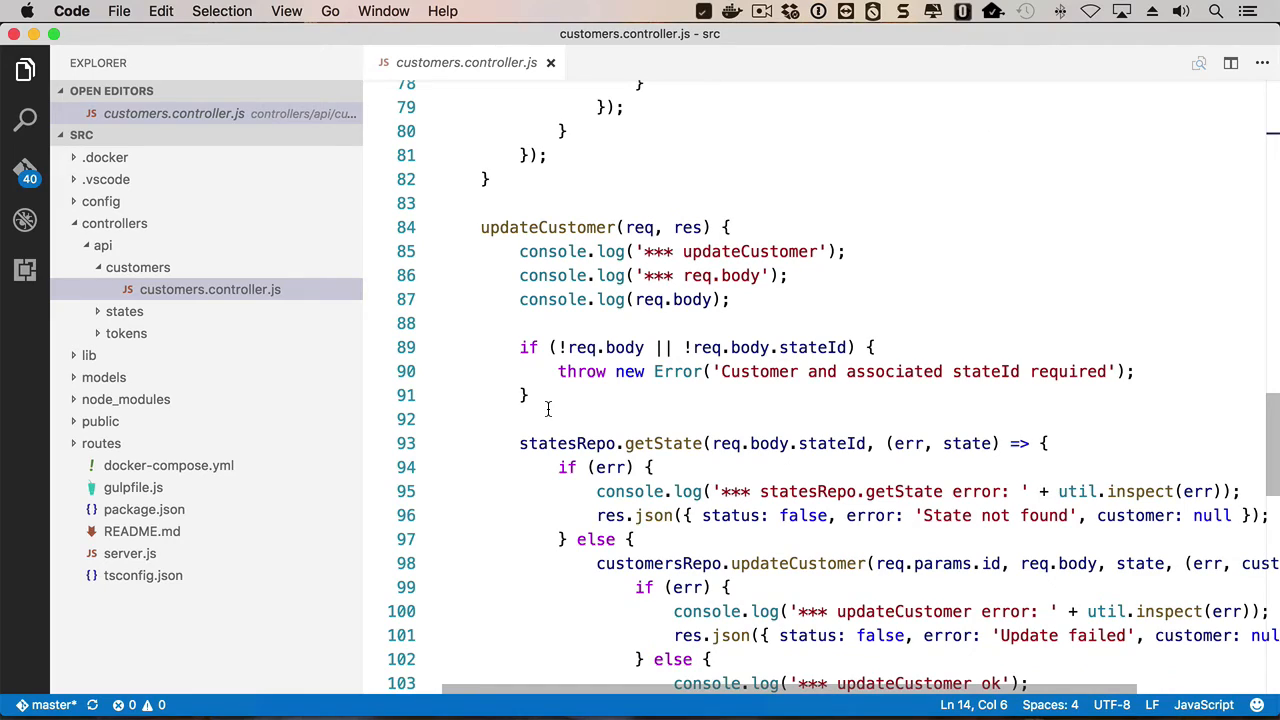
Review getCustomersPage in data.service.ts, then view the customers component's paging subscription
left_click(184, 266)
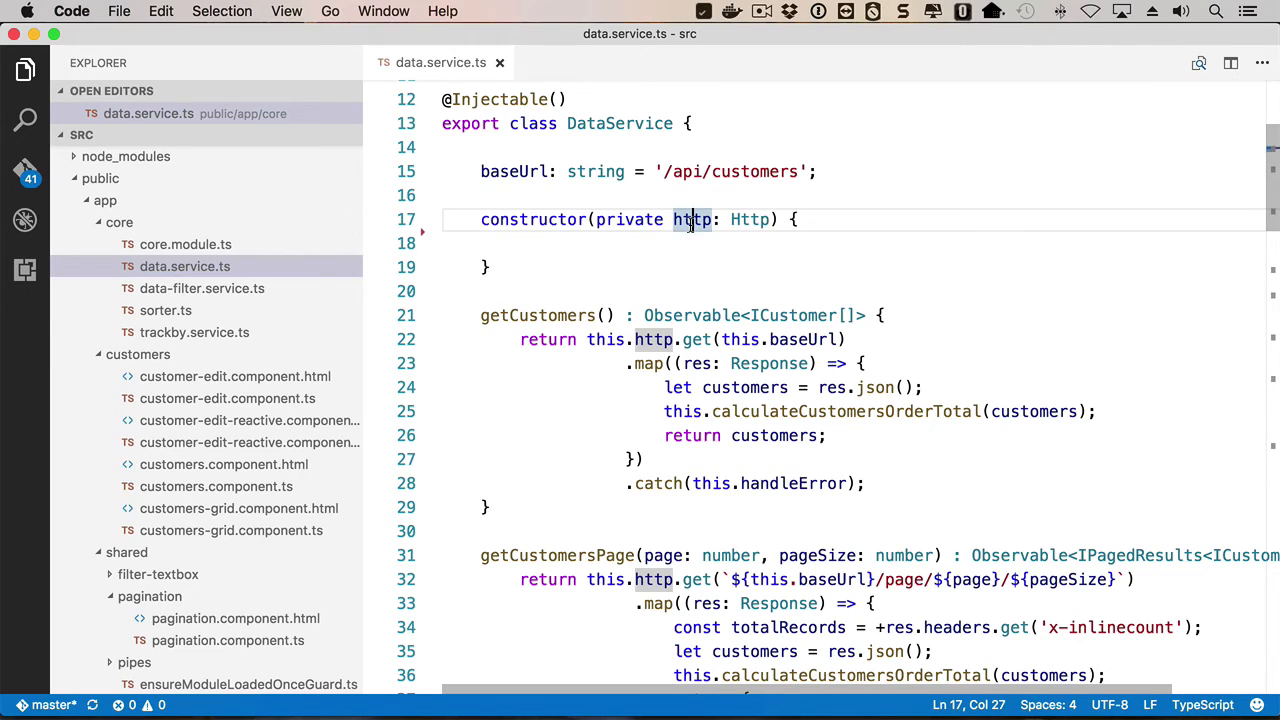
scroll("down", 3)
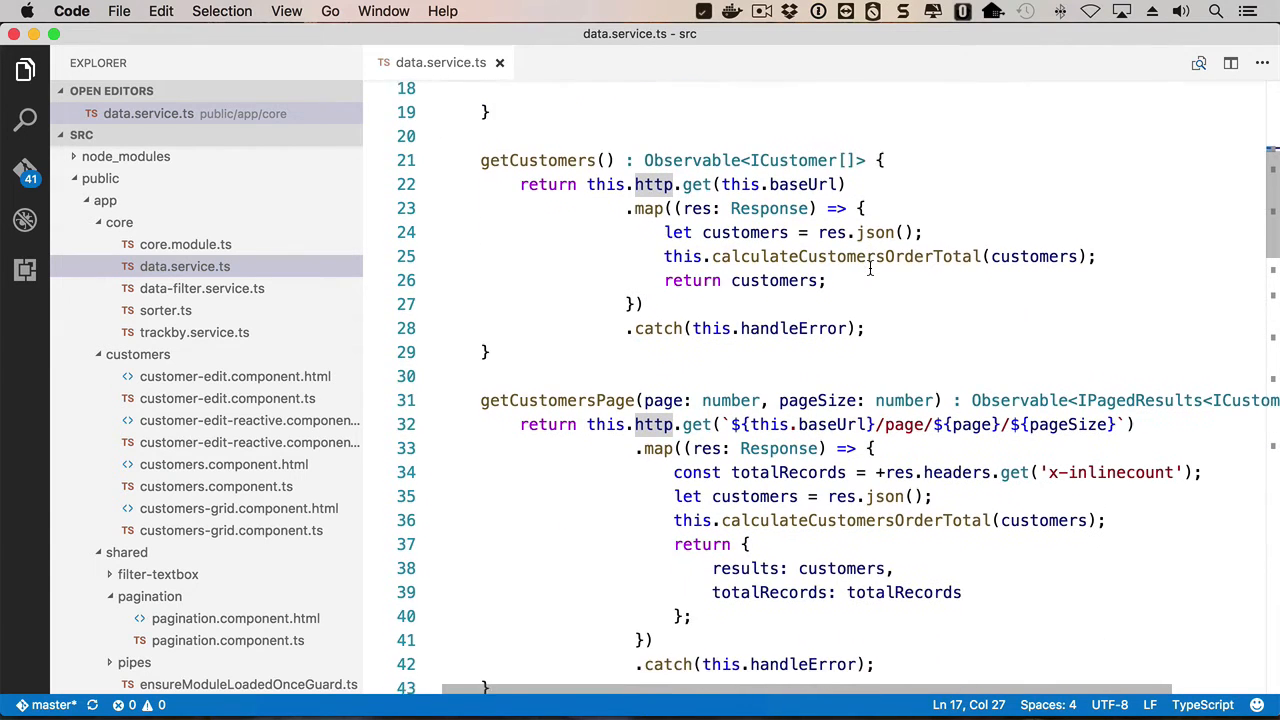
scroll("down", 3)
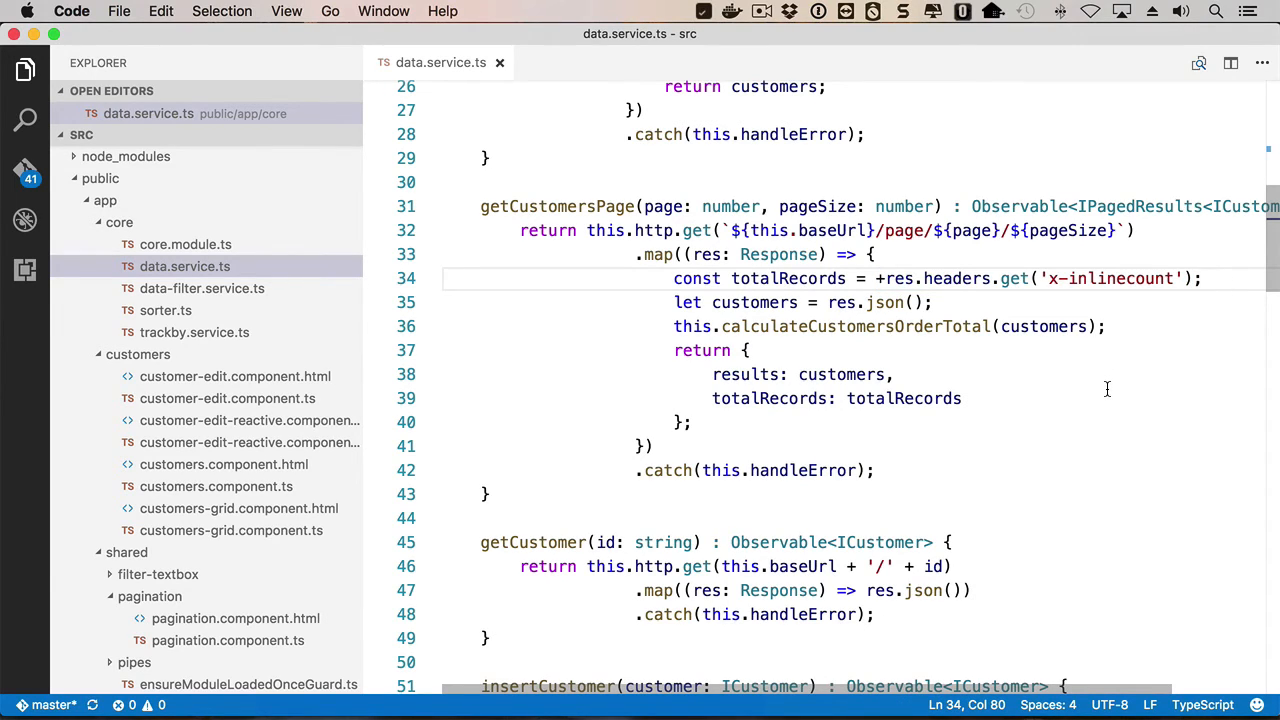
left_click(216, 435)
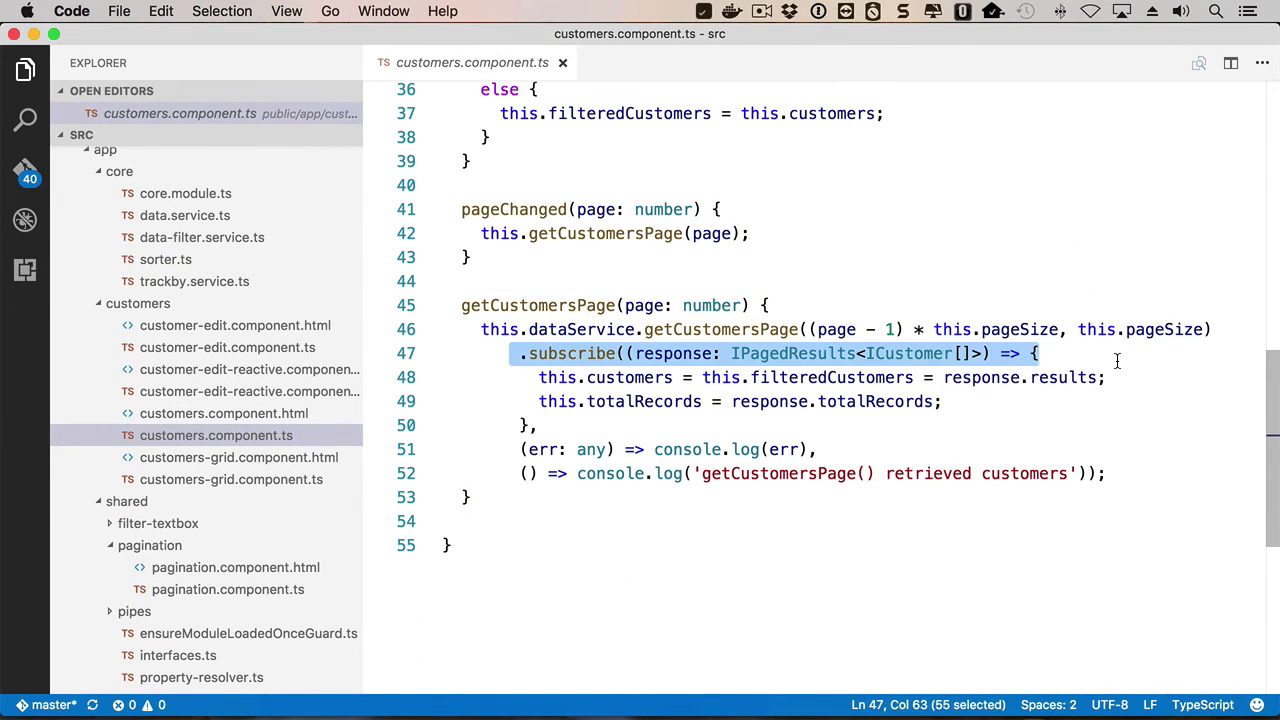
Show customers.component.html, customer-edit.component.html's form tag, and customer-edit-reactive.component.html
left_click(223, 413)
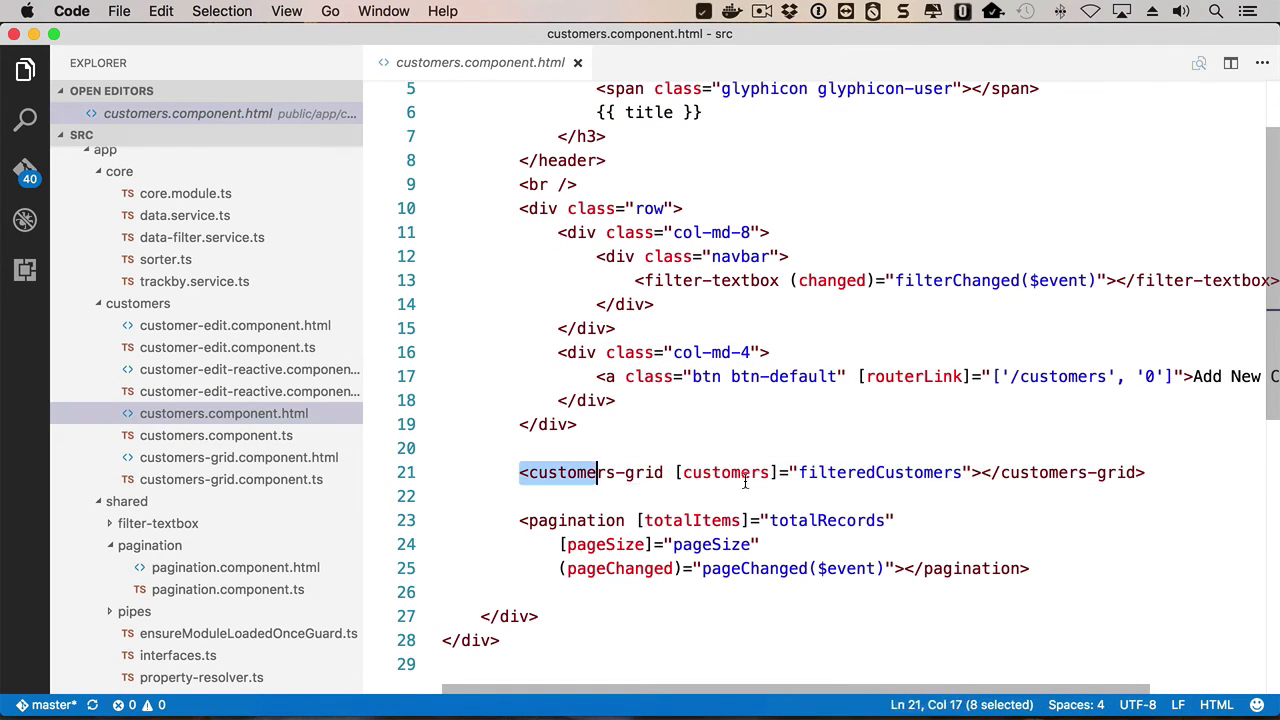
left_click(1148, 472)
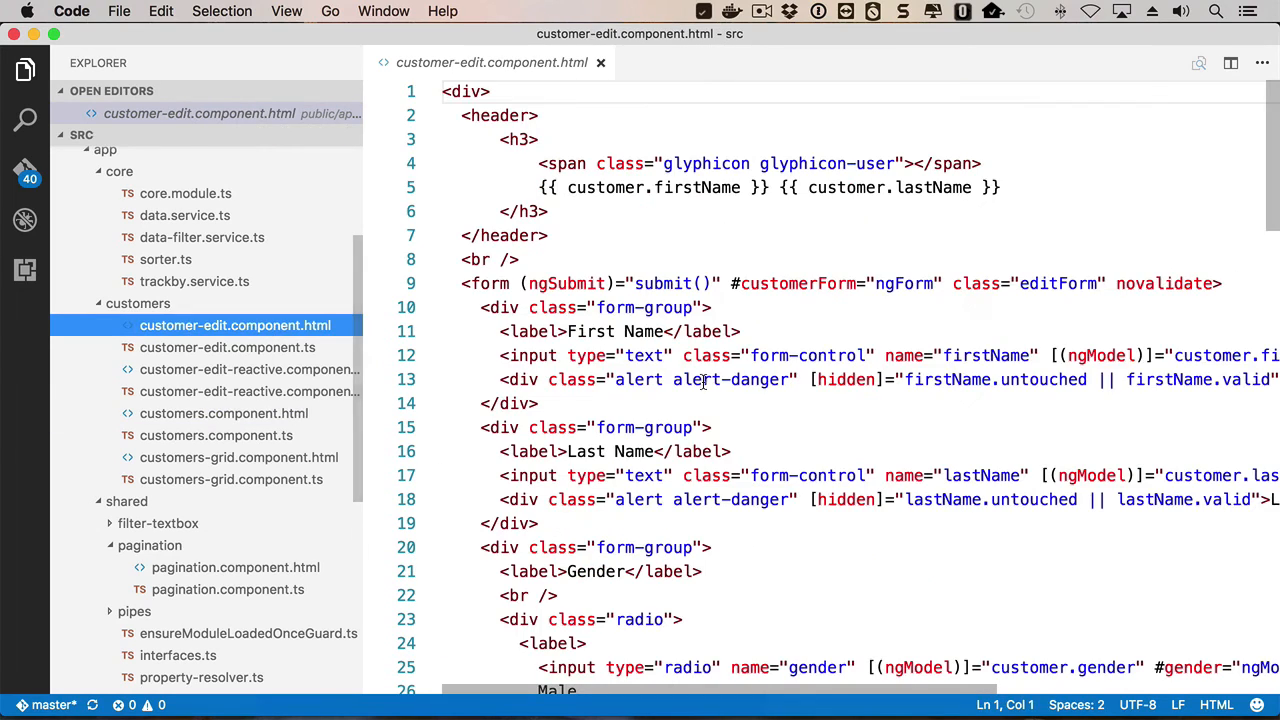
left_click_drag(461, 283, 730, 283)
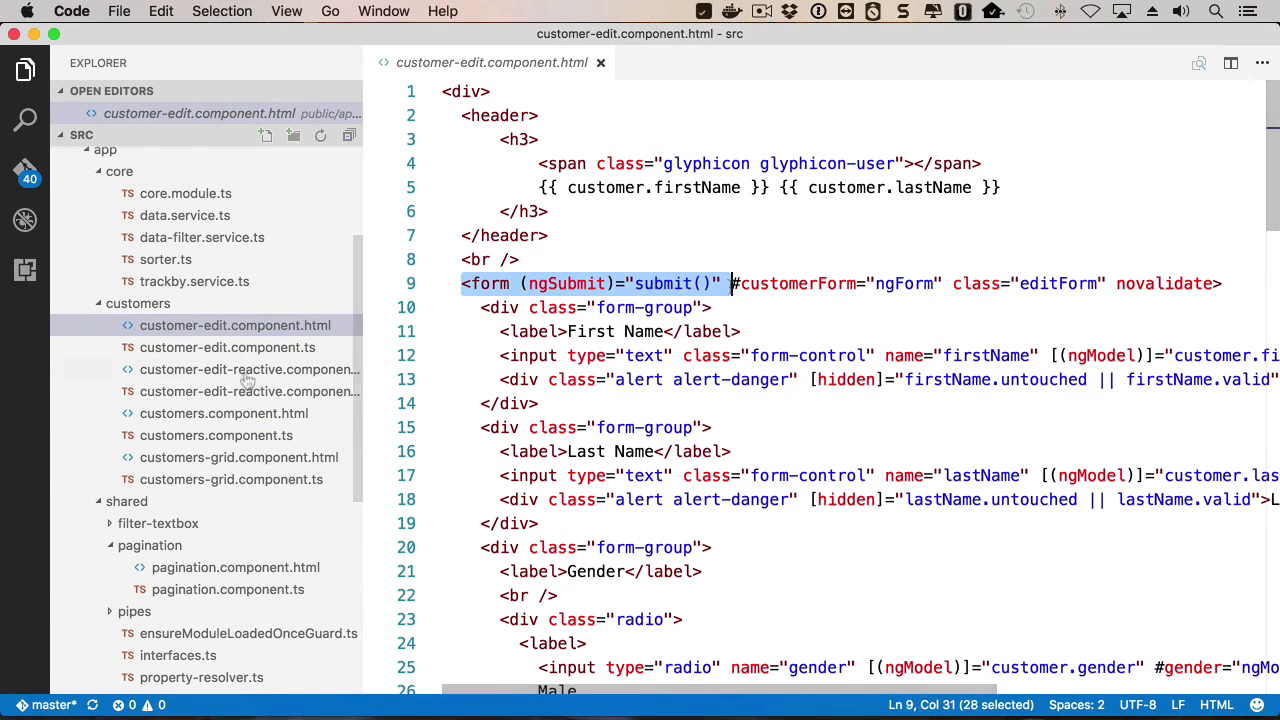
left_click(249, 369)
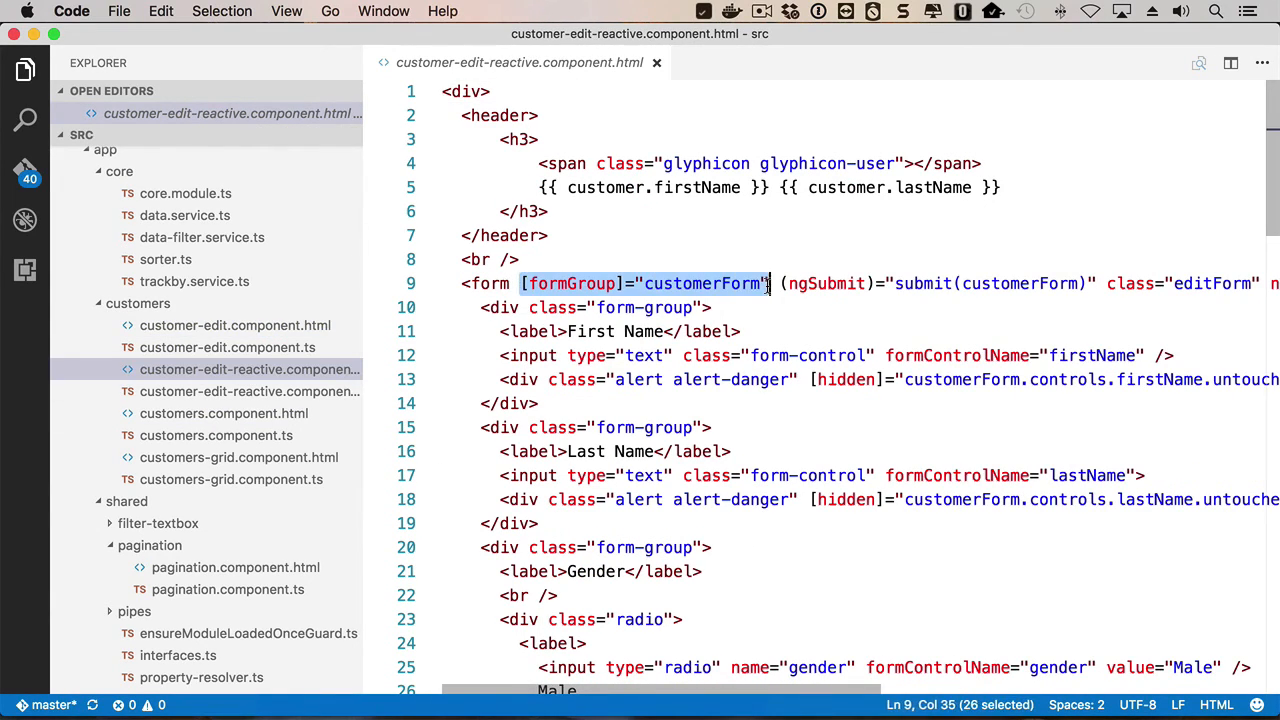